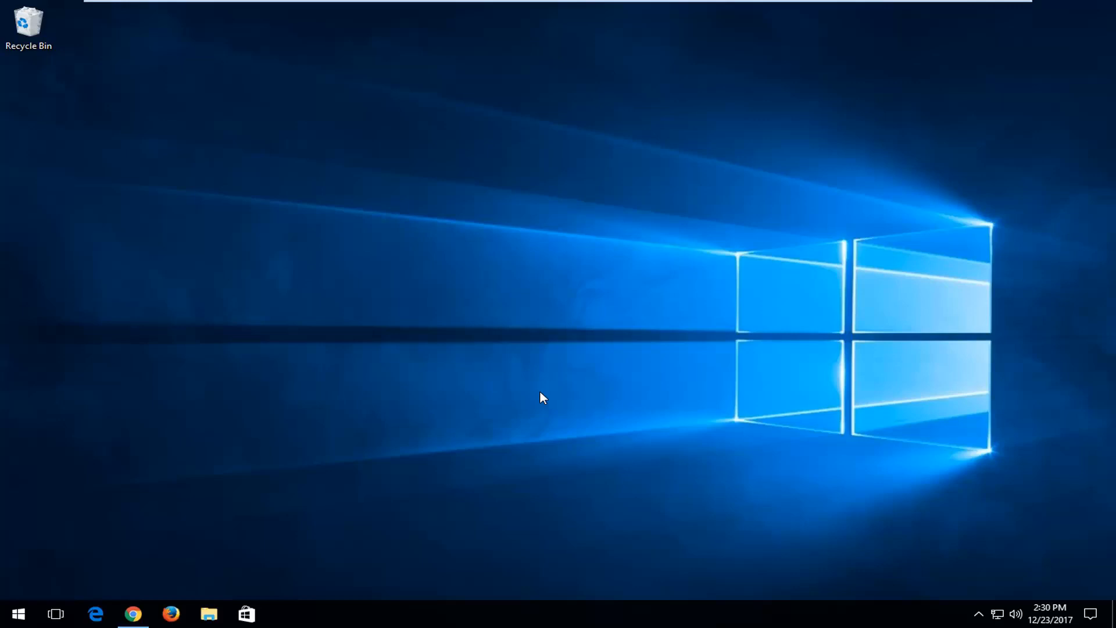
{"action": "mouse_move", "coordinate": [466, 337]}
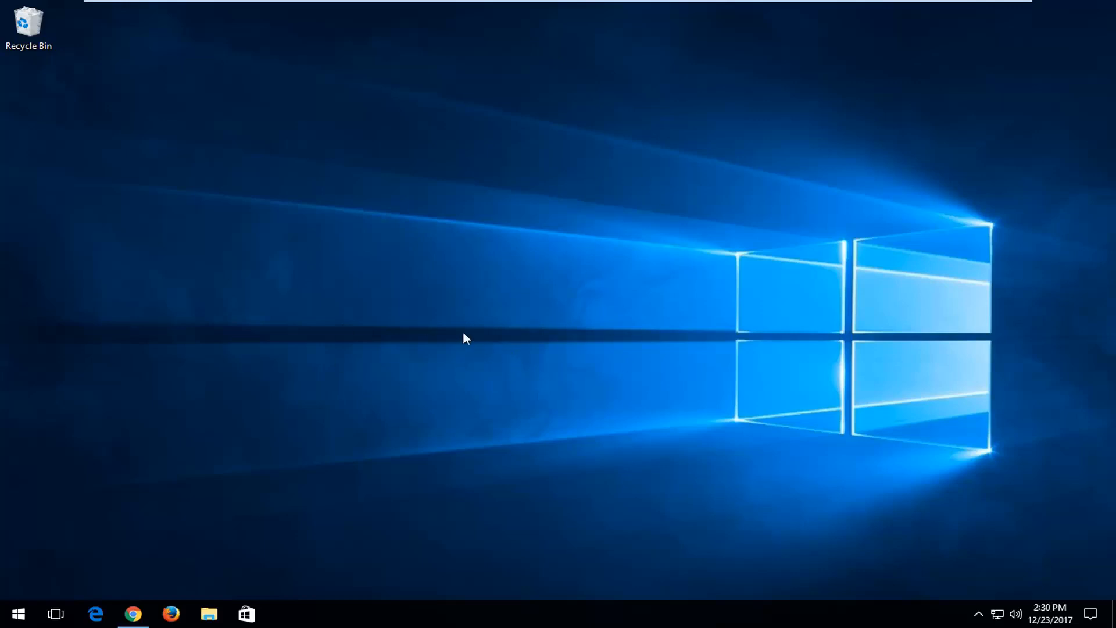
{"action": "mouse_move", "coordinate": [464, 331]}
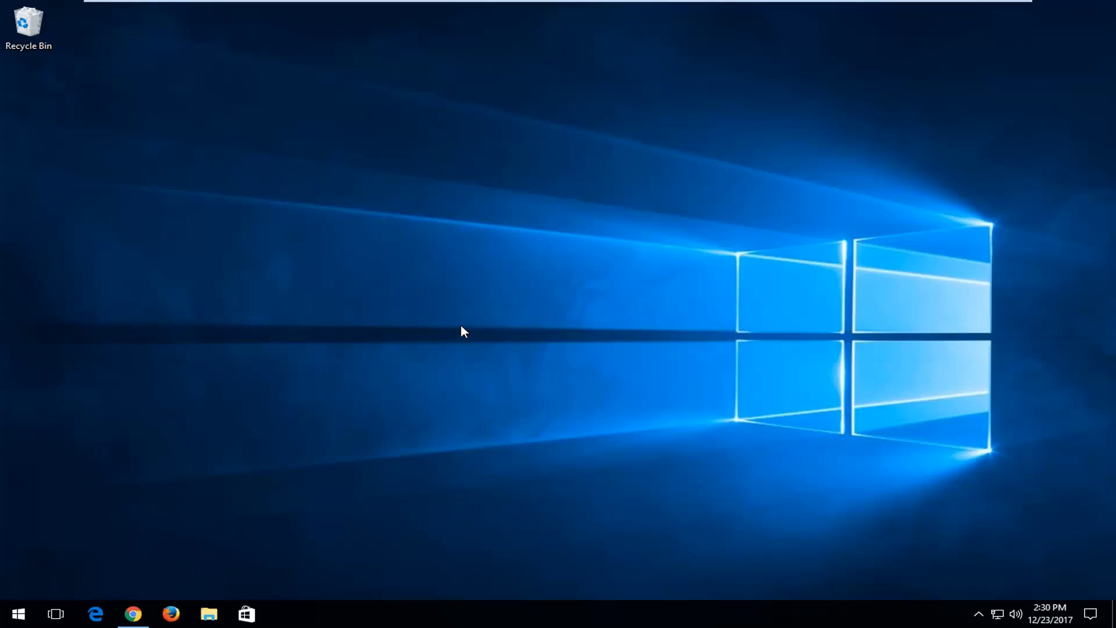
{"action": "mouse_move", "coordinate": [576, 607]}
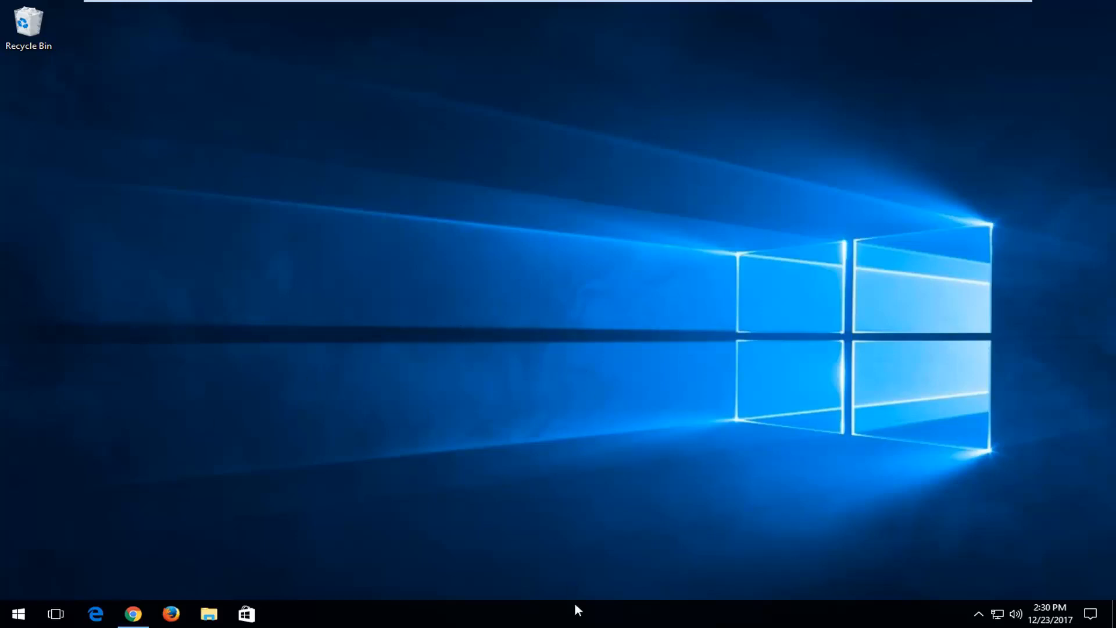
{"action": "mouse_move", "coordinate": [577, 613]}
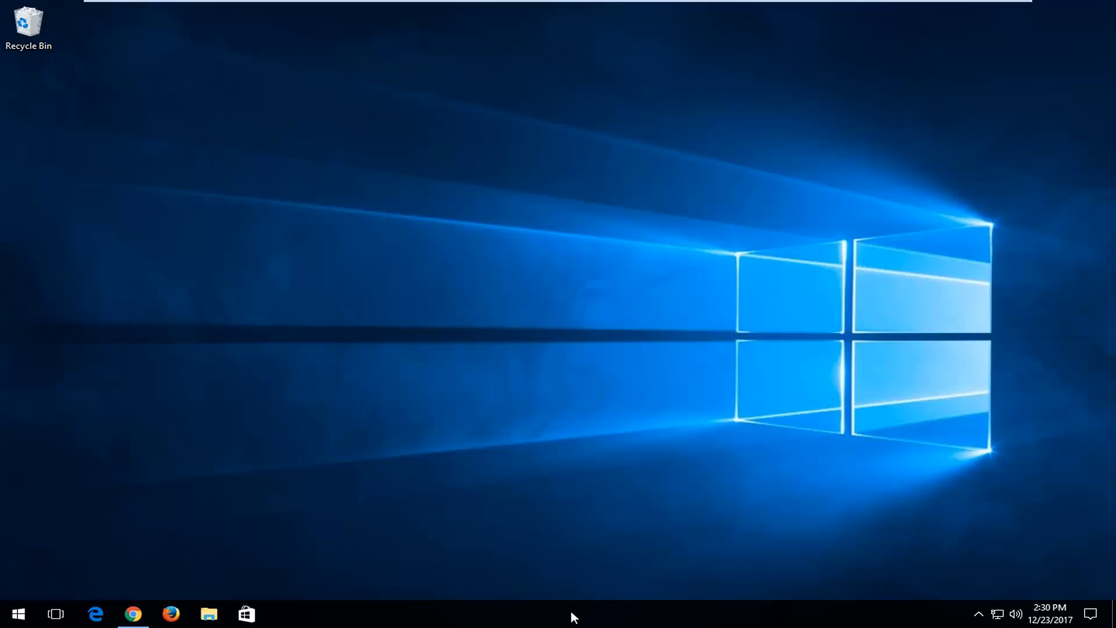
{"action": "mouse_move", "coordinate": [600, 543]}
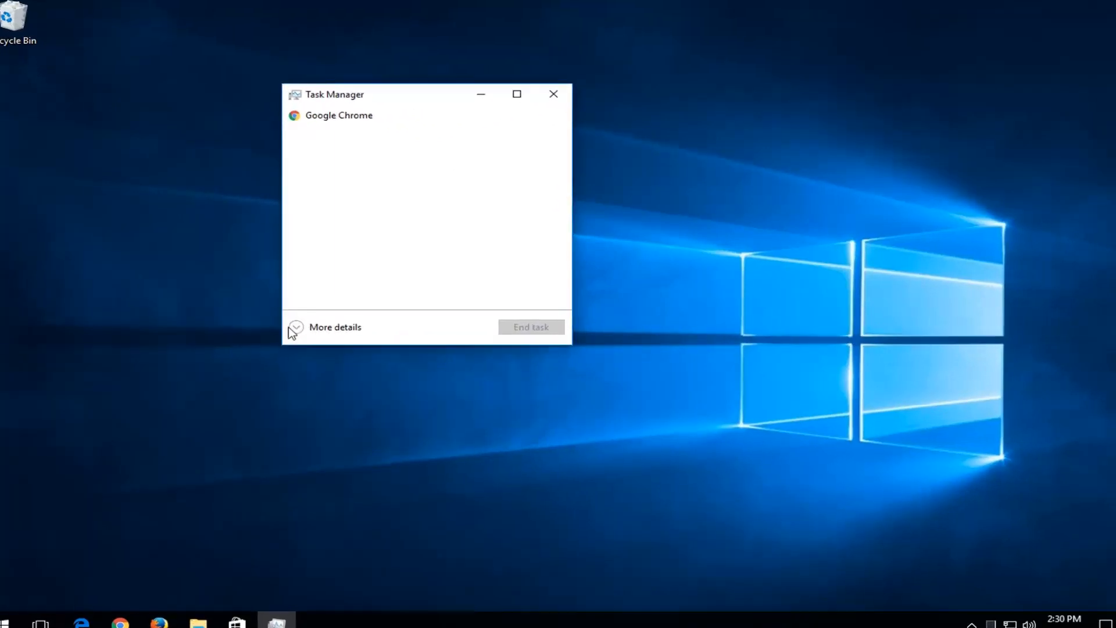
Expand Task Manager via More details to show all apps and background processes
{"action": "left_click", "coordinate": [295, 326]}
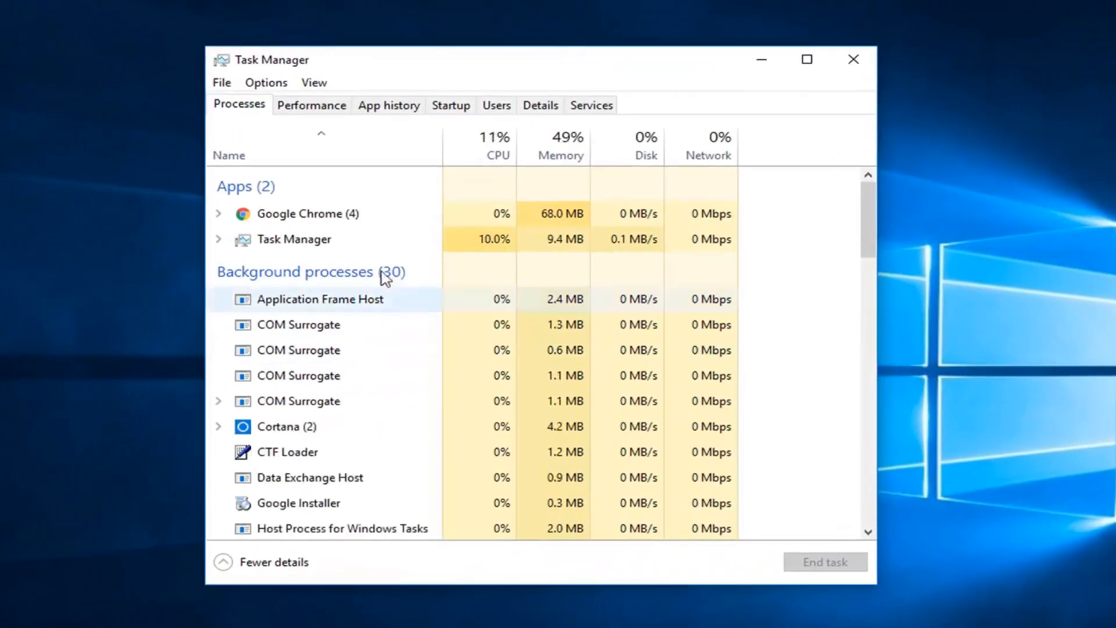
{"action": "mouse_move", "coordinate": [87, 300]}
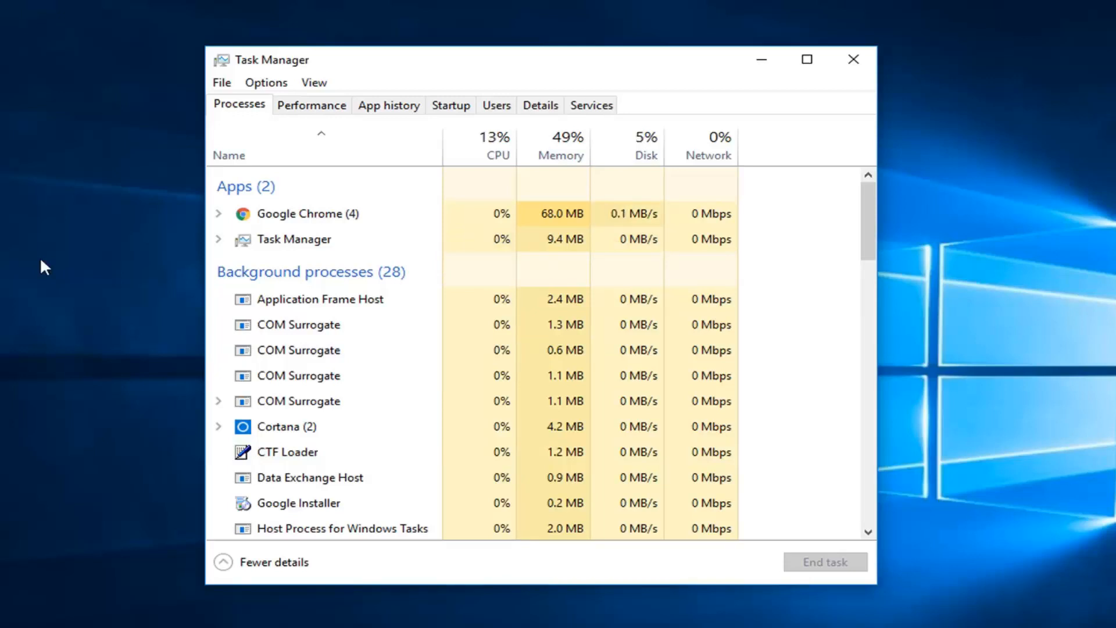
{"action": "key", "text": "Ctrl+Alt+Delete"}
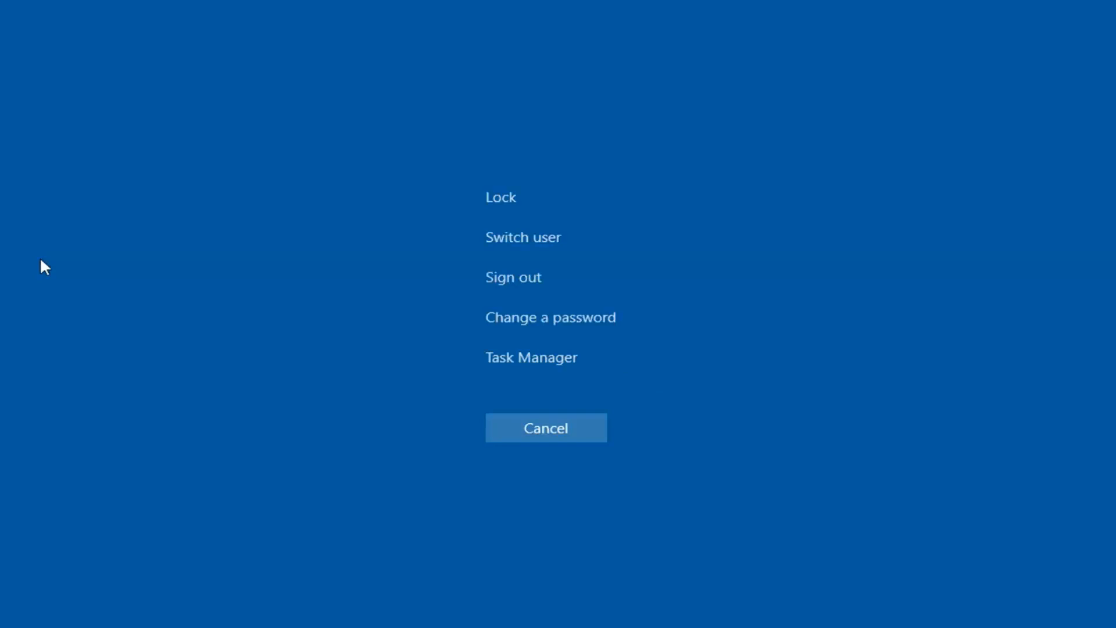
{"action": "mouse_move", "coordinate": [149, 331]}
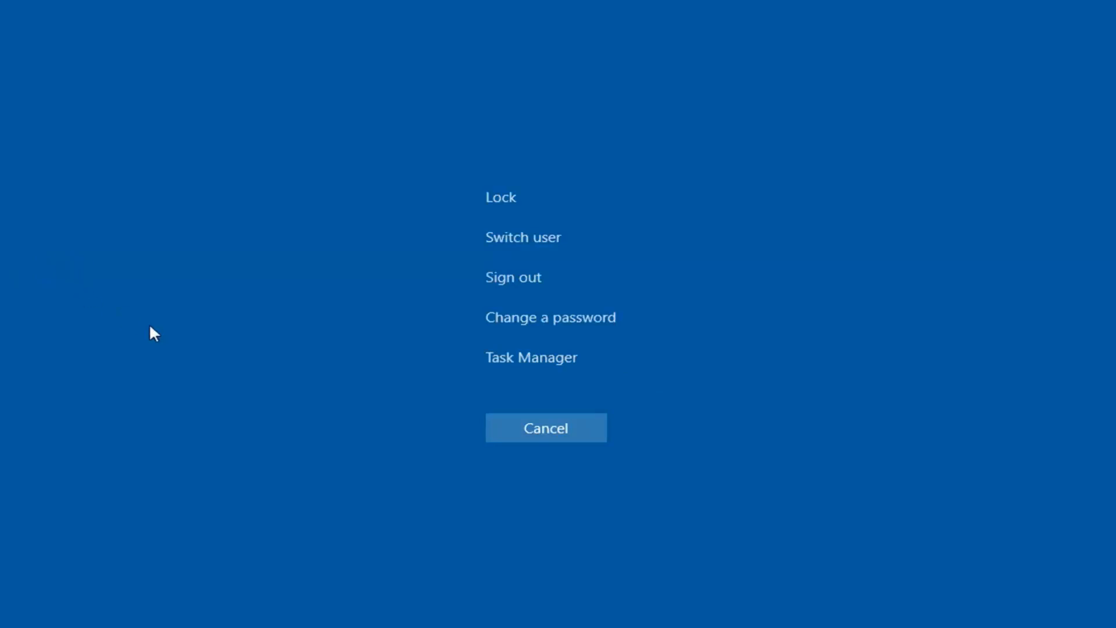
{"action": "mouse_move", "coordinate": [520, 366]}
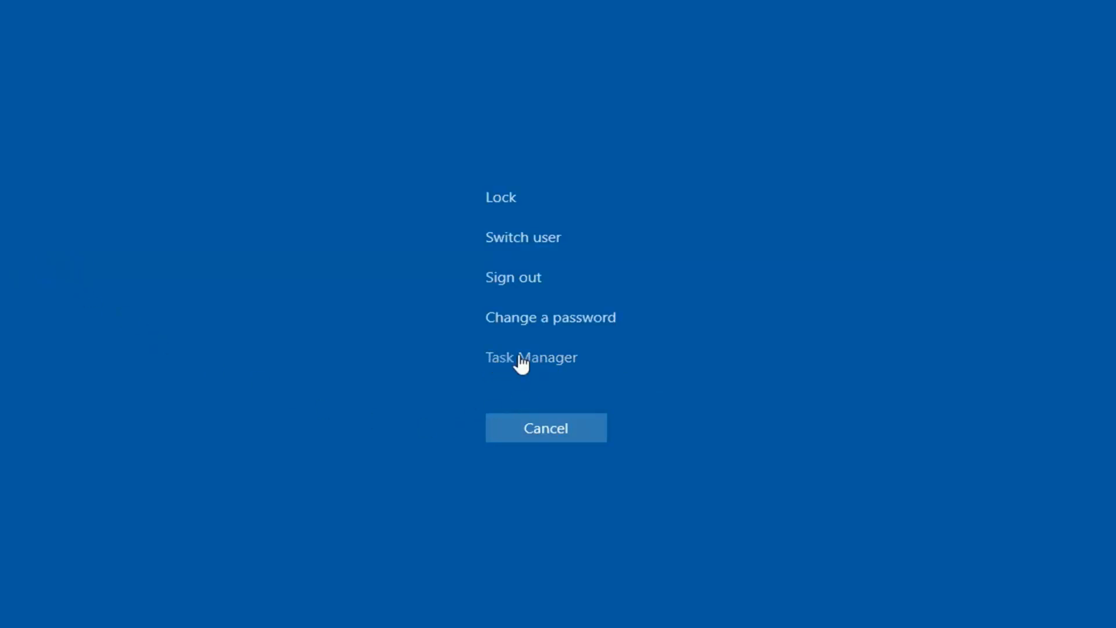
{"action": "left_click", "coordinate": [531, 357]}
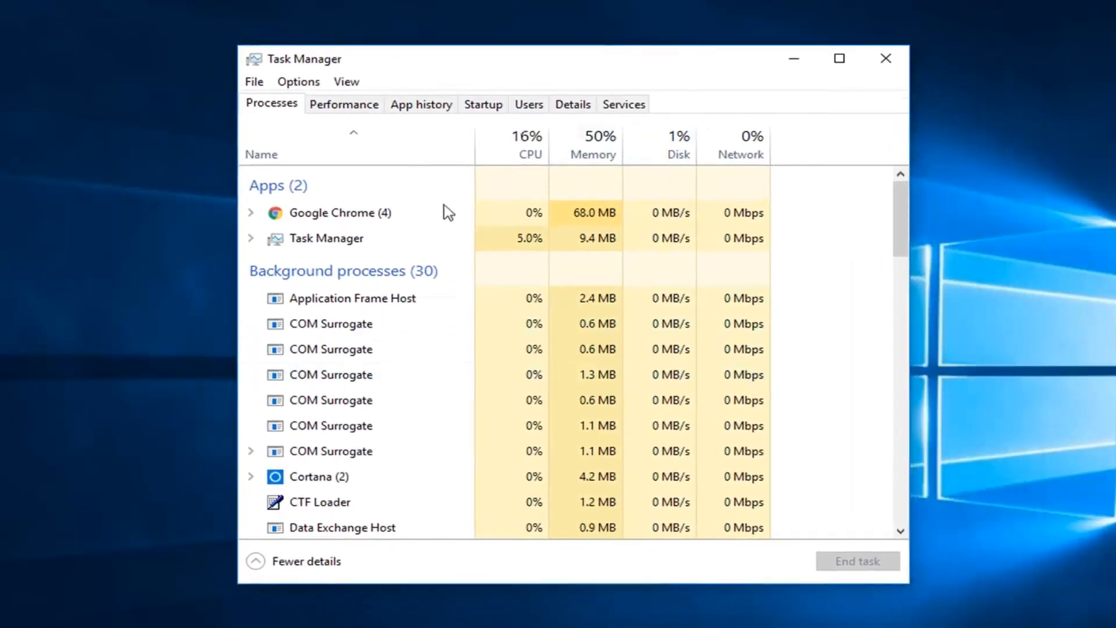
Switch to the Details tab and select explorer.exe in the process list
{"action": "left_click", "coordinate": [886, 58]}
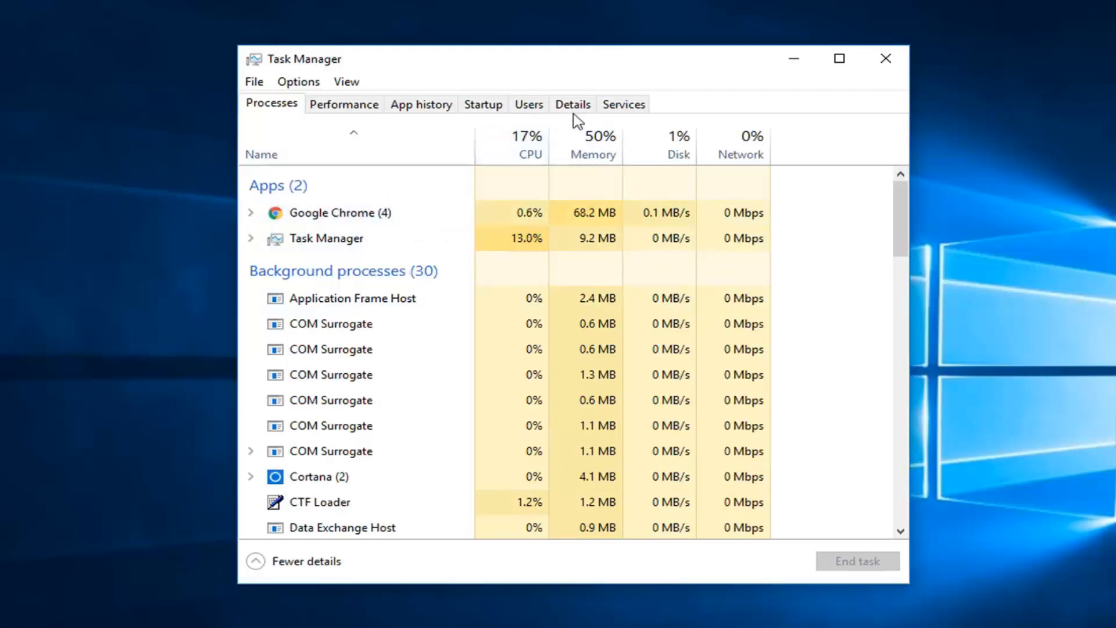
{"action": "left_click", "coordinate": [572, 105]}
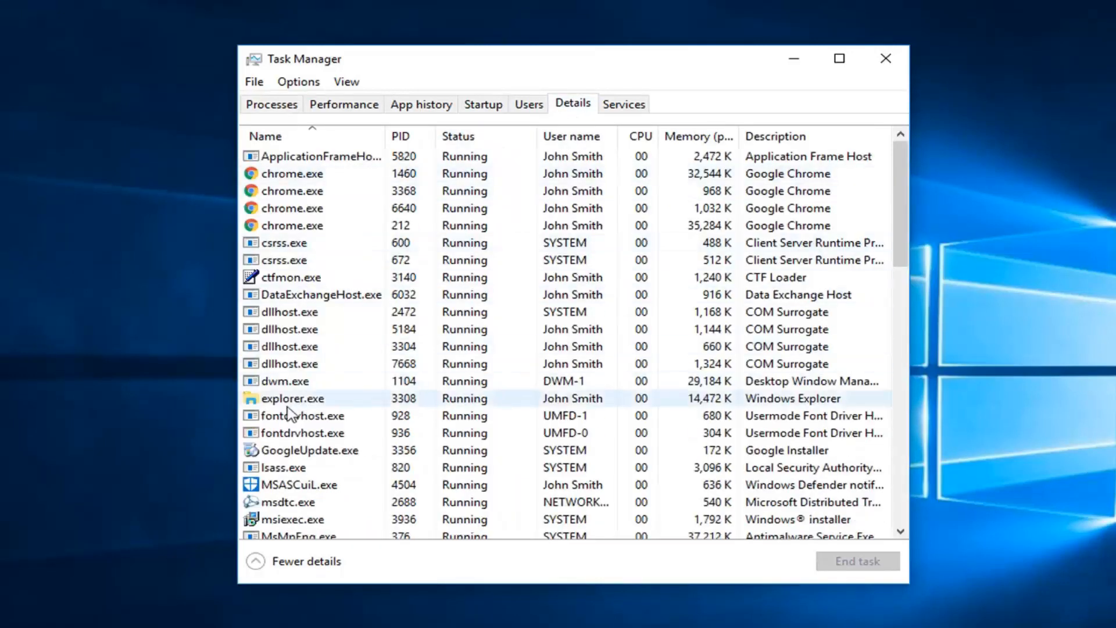
{"action": "left_click", "coordinate": [293, 397]}
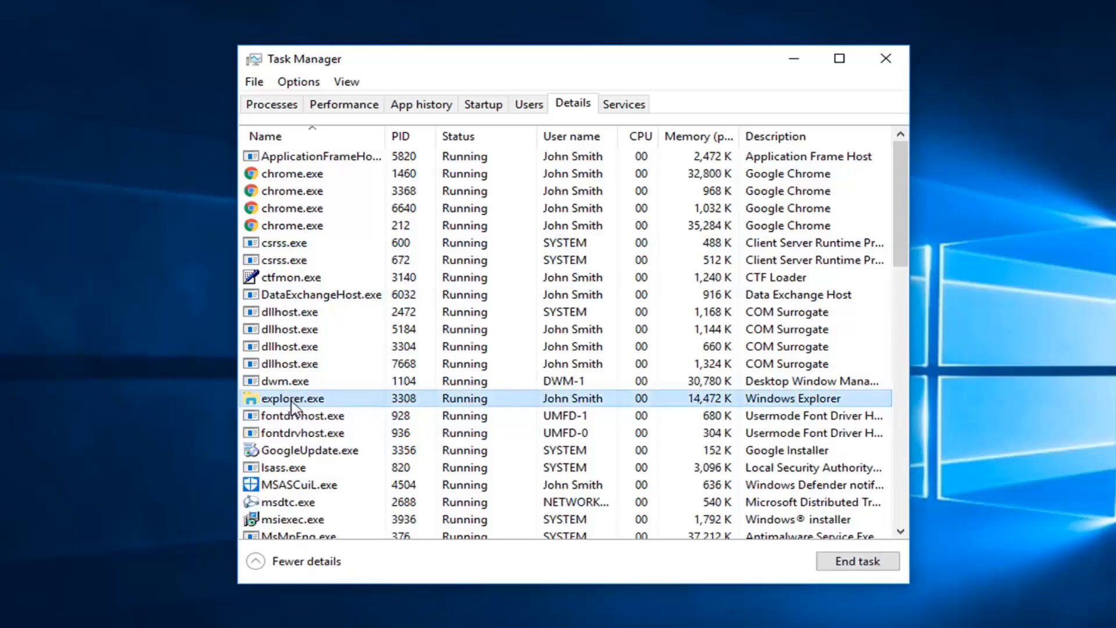
End the explorer.exe process and confirm, clearing the desktop and taskbar
{"action": "right_click", "coordinate": [292, 398]}
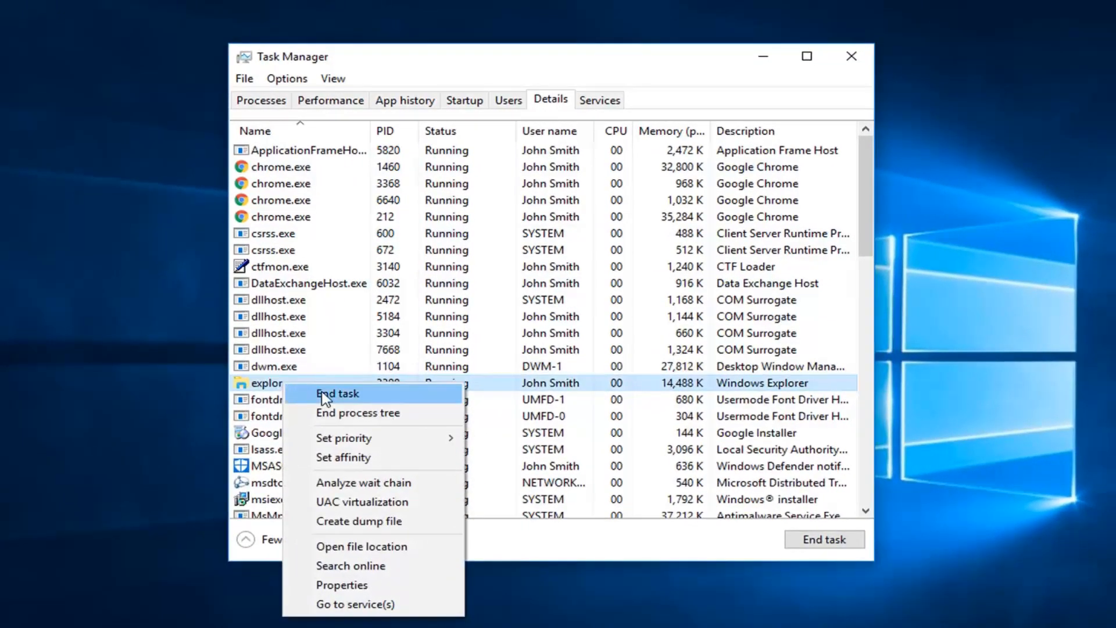
{"action": "left_click", "coordinate": [337, 394]}
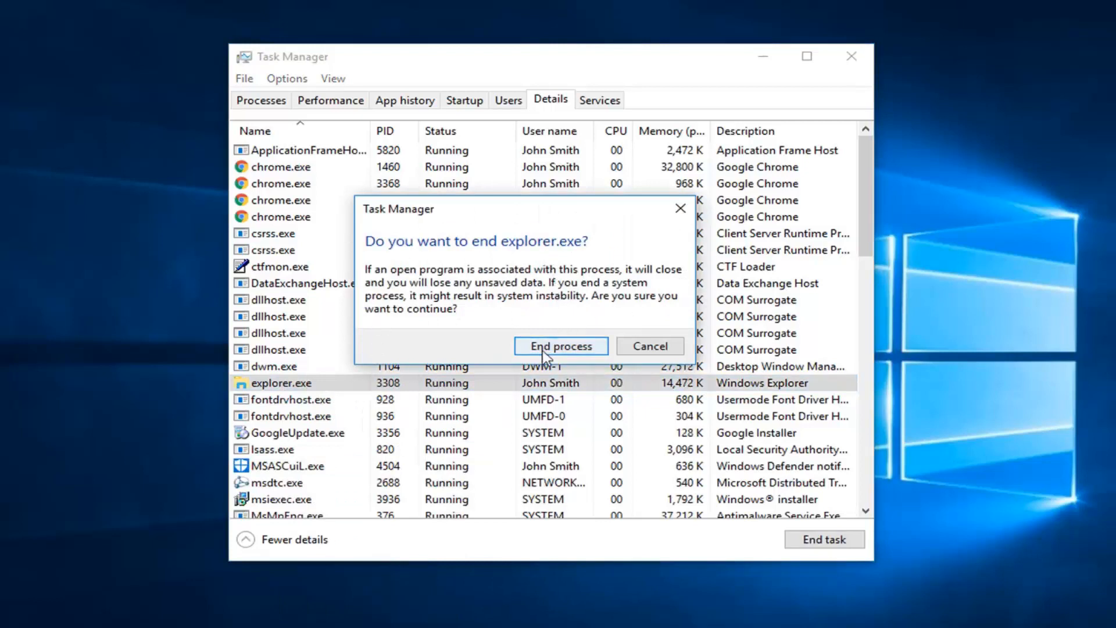
{"action": "left_click", "coordinate": [561, 346]}
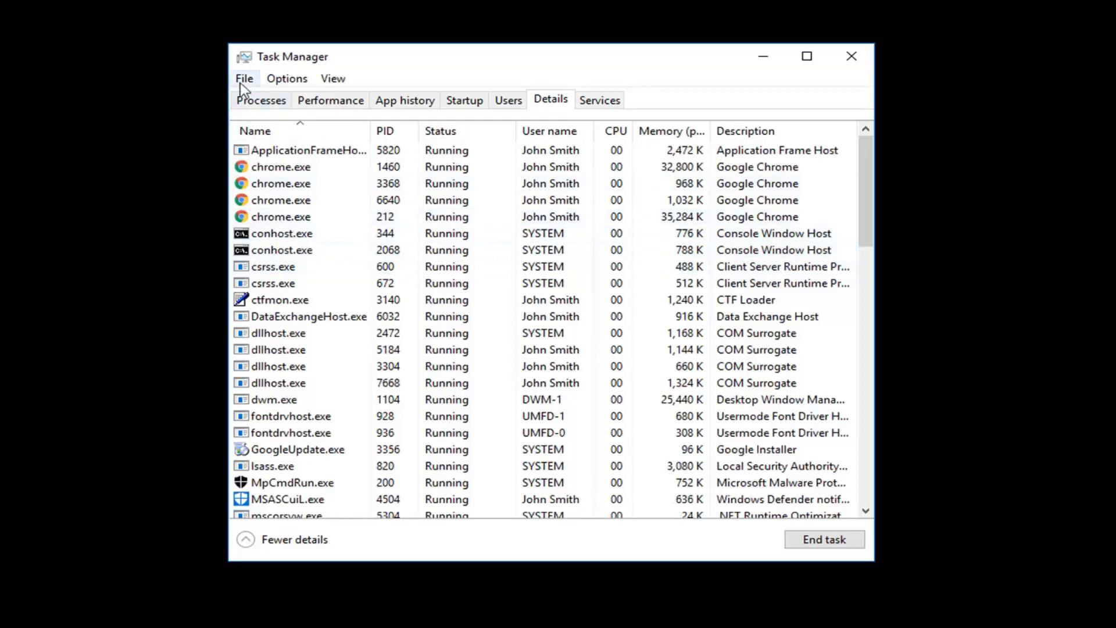
Bring up the Create new task dialog from the File menu's Run new task command
{"action": "left_click", "coordinate": [245, 79]}
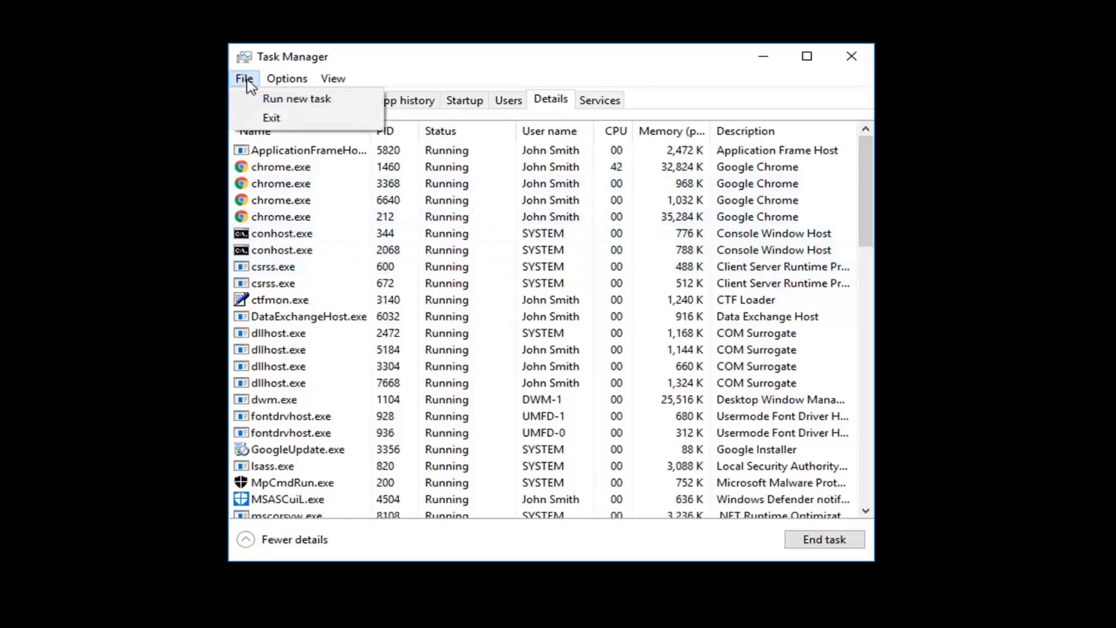
{"action": "left_click", "coordinate": [261, 100]}
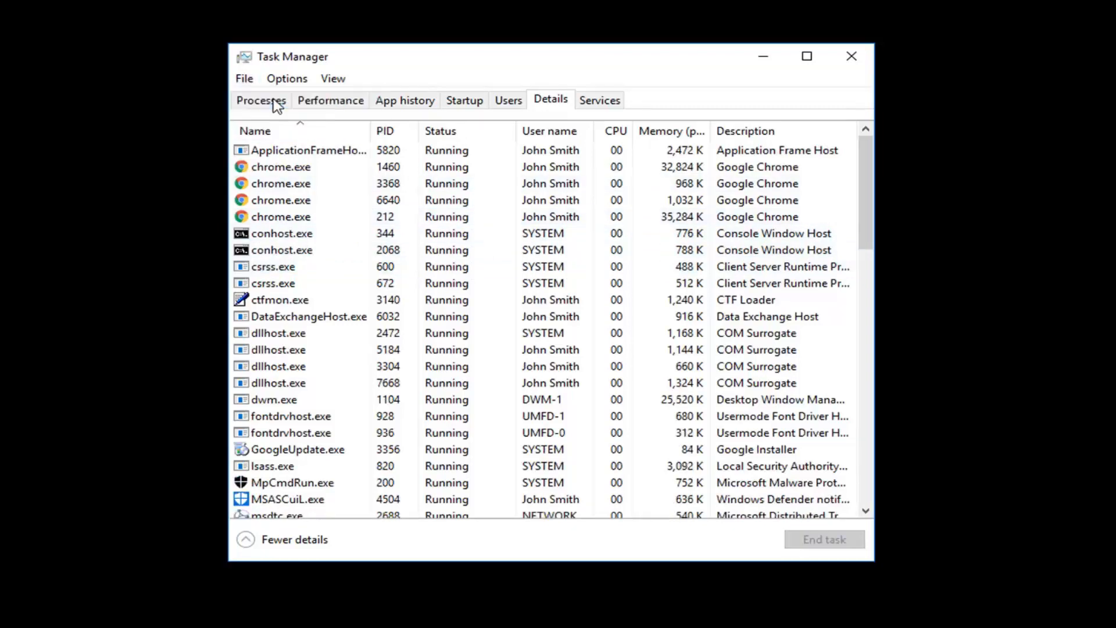
{"action": "left_click", "coordinate": [244, 78]}
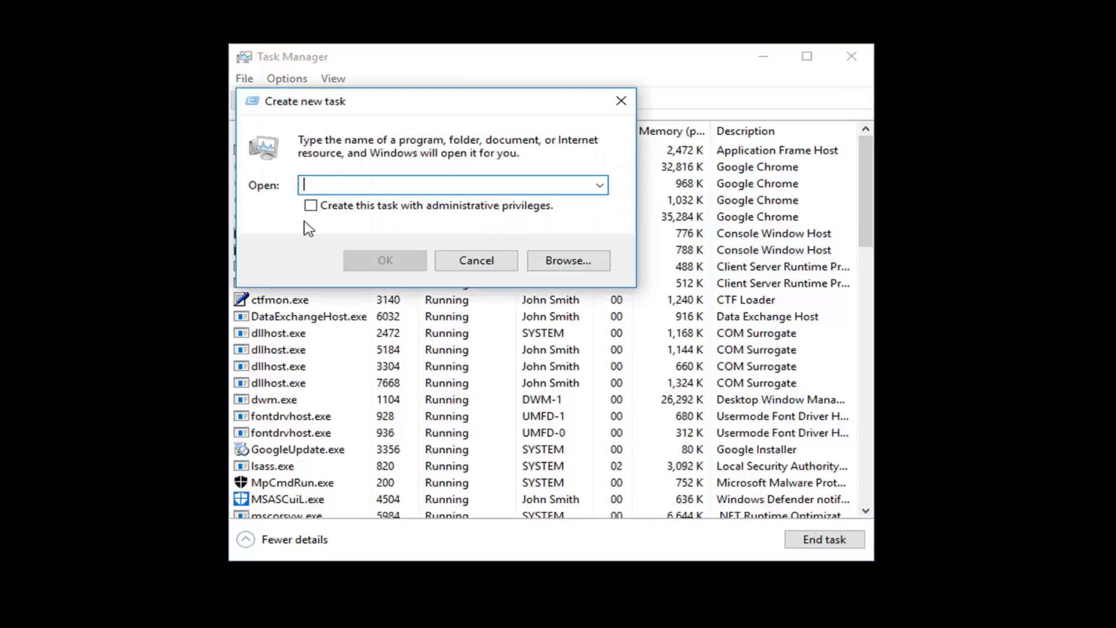
Run 'explorer' as a new task to restore the desktop and taskbar, then verify the Start menu opens
{"action": "type", "text": "e"}
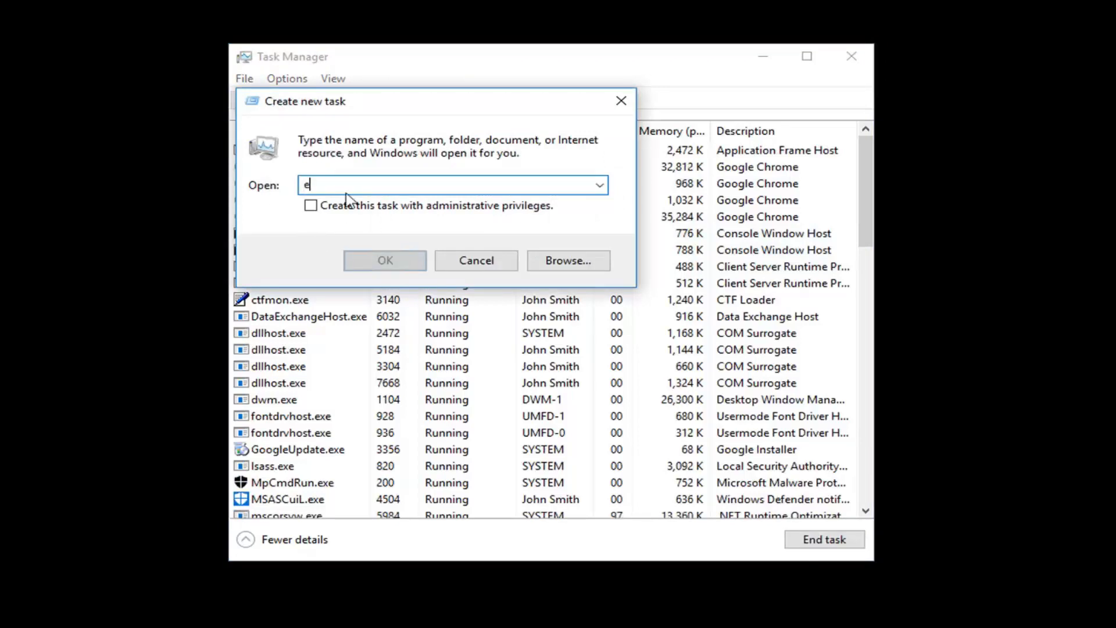
{"action": "type", "text": "xplor"}
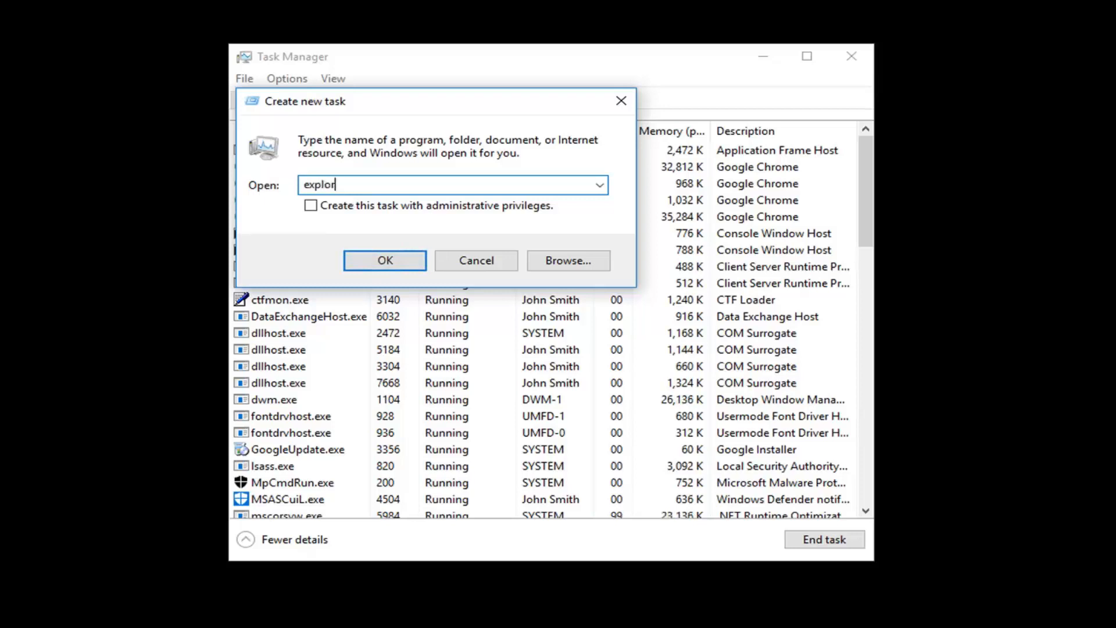
{"action": "type", "text": "er"}
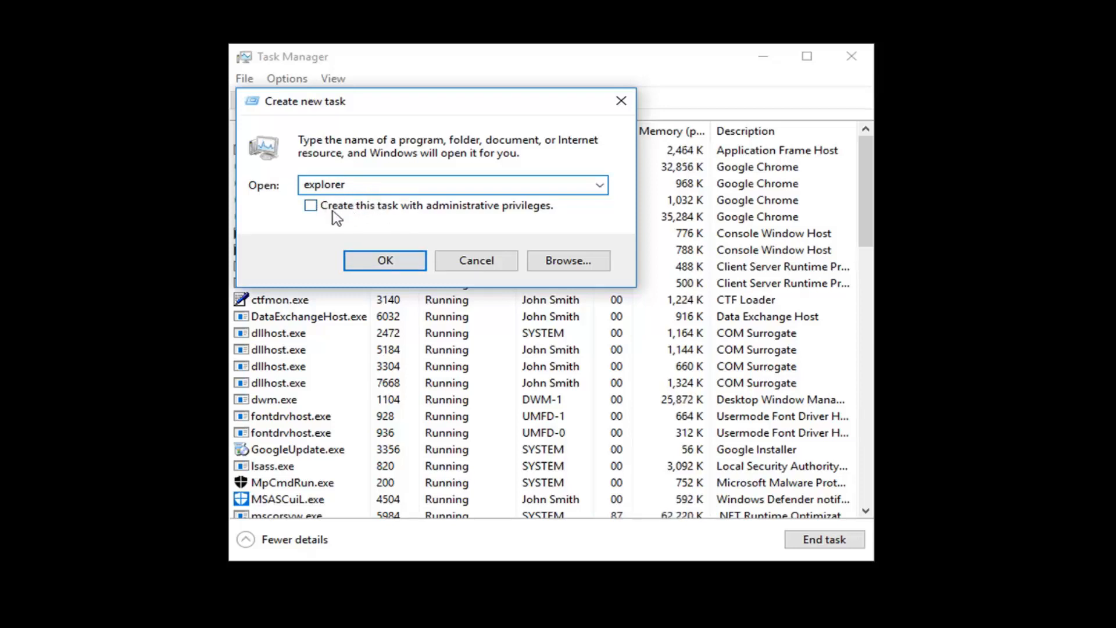
{"action": "left_click", "coordinate": [309, 205]}
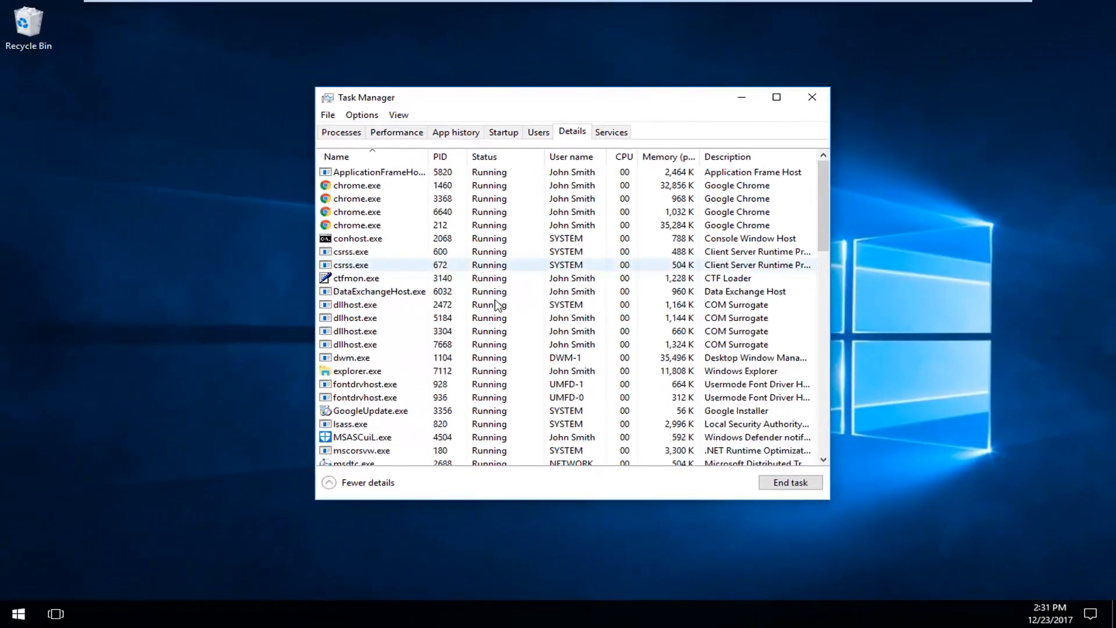
{"action": "left_click", "coordinate": [21, 611]}
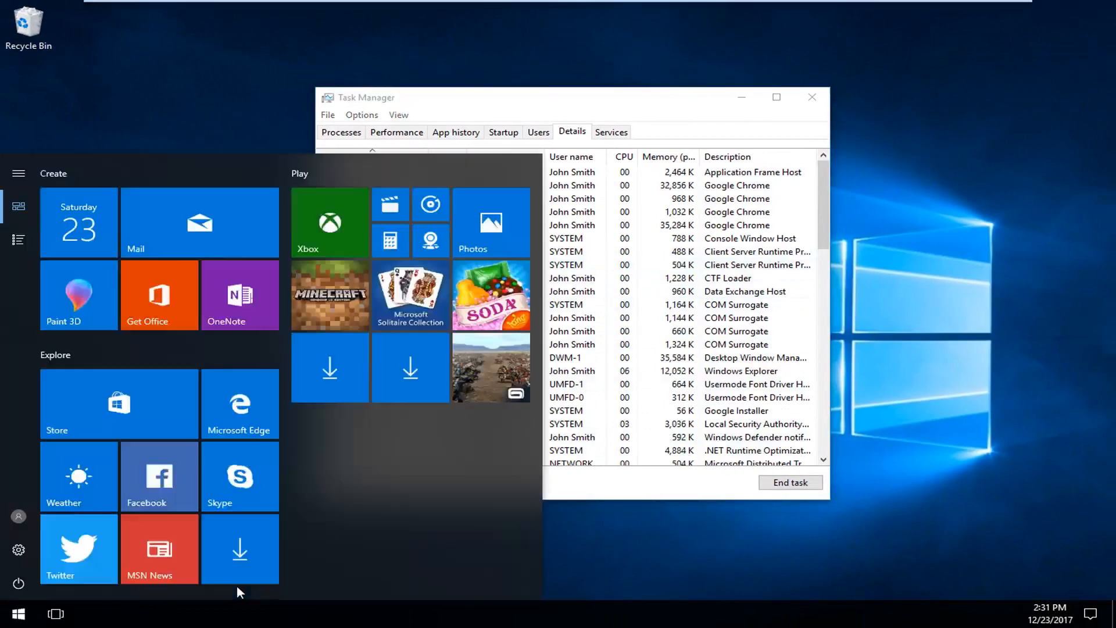